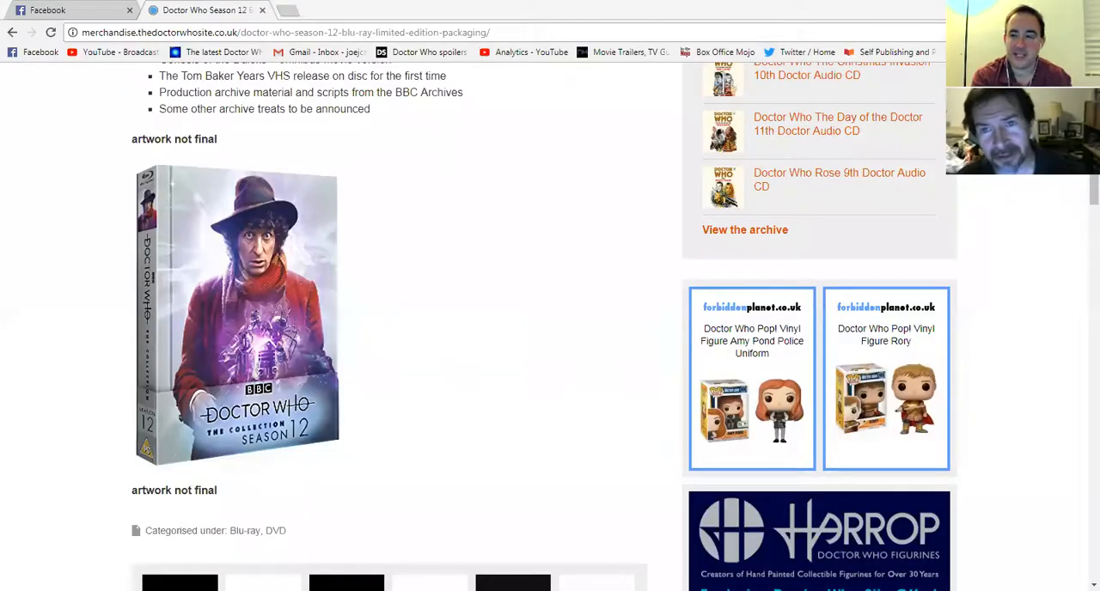
pyautogui.moveTo(478, 330)
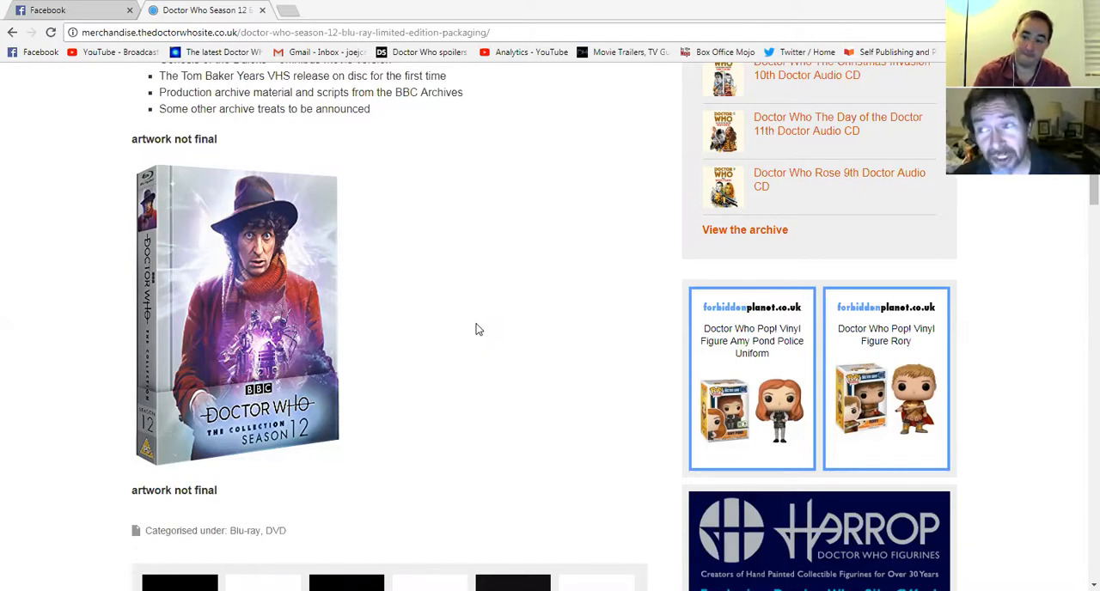
pyautogui.moveTo(1081, 244)
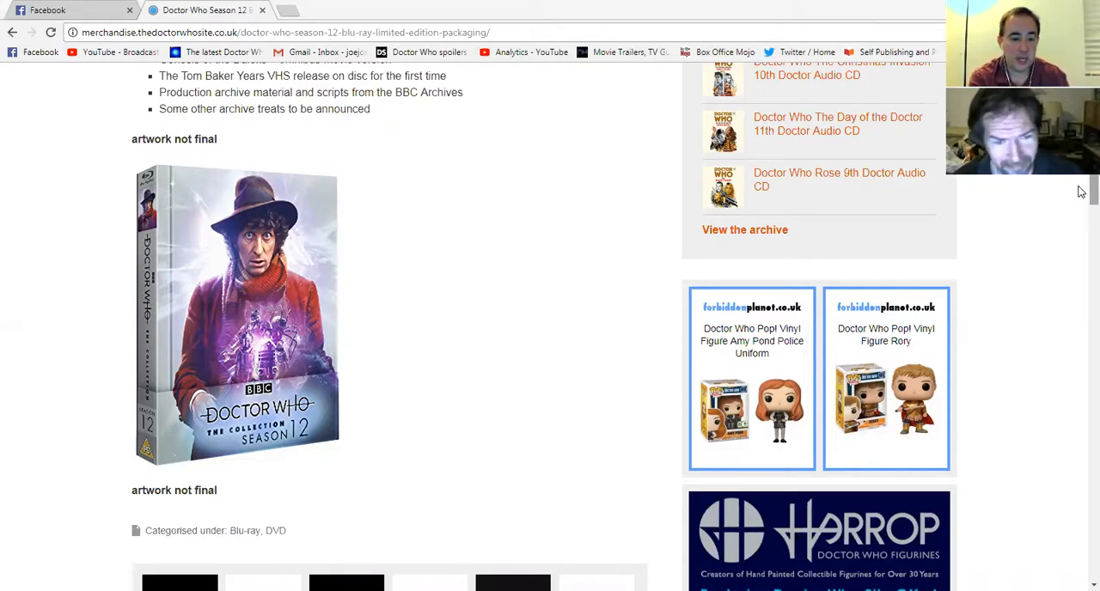
pyautogui.scroll(-3)
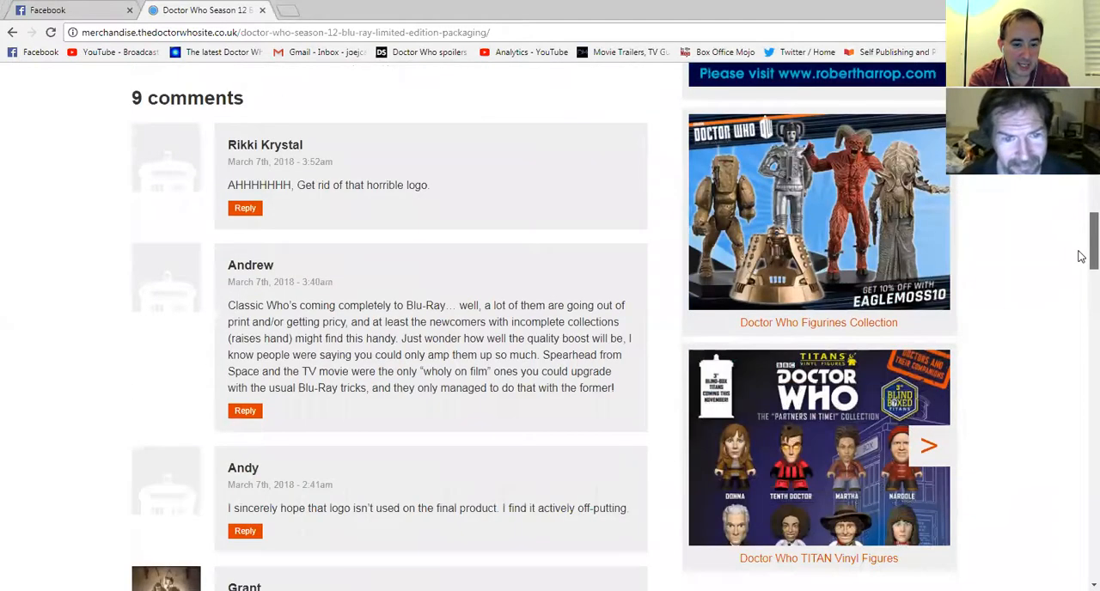
pyautogui.scroll(-3)
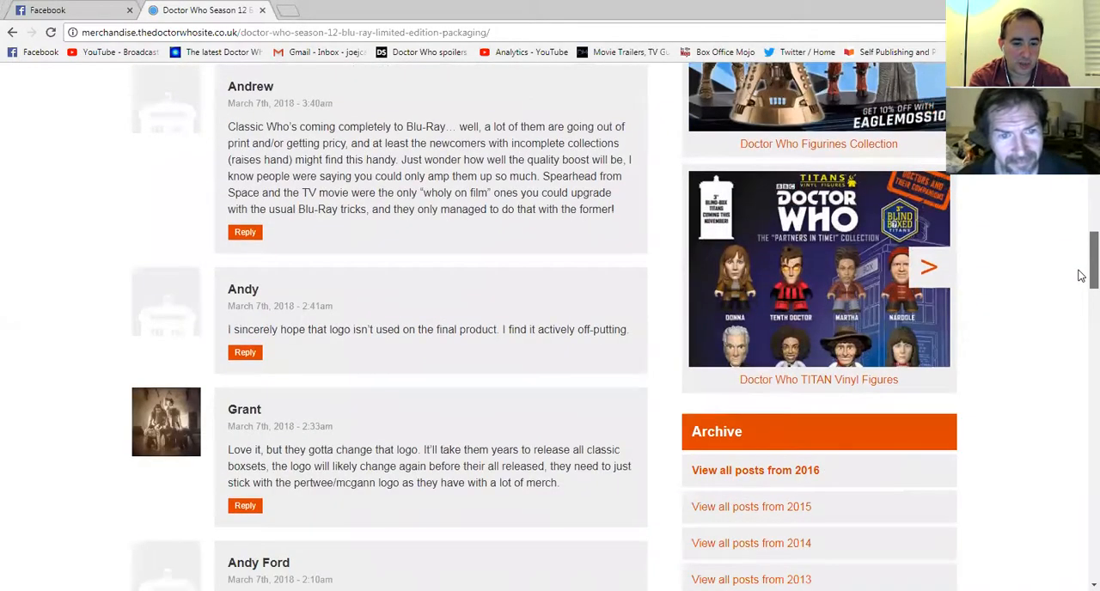
pyautogui.scroll(-3)
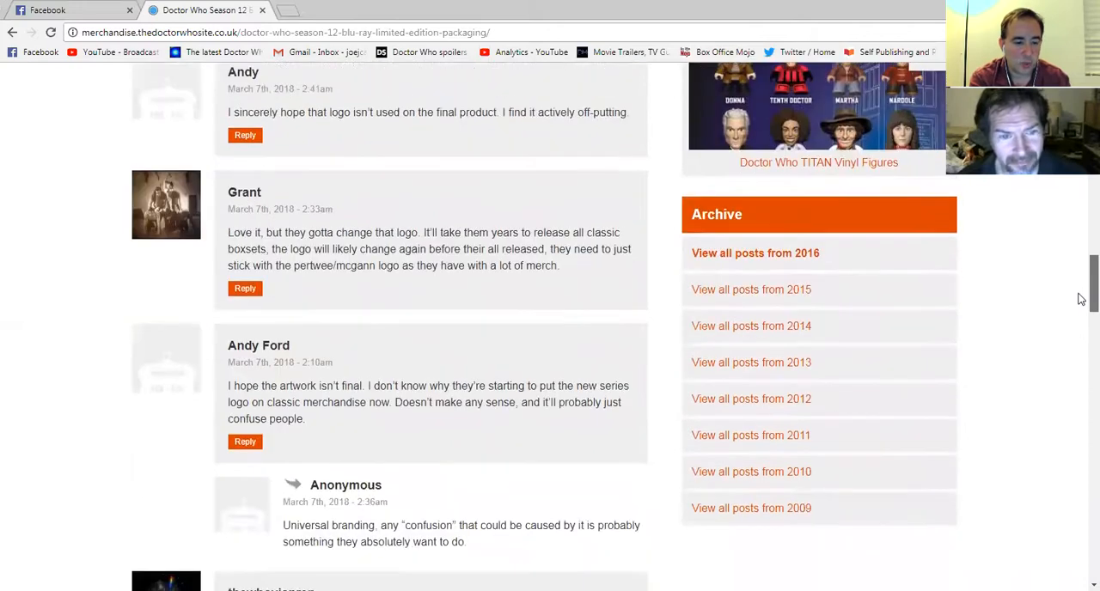
pyautogui.scroll(-3)
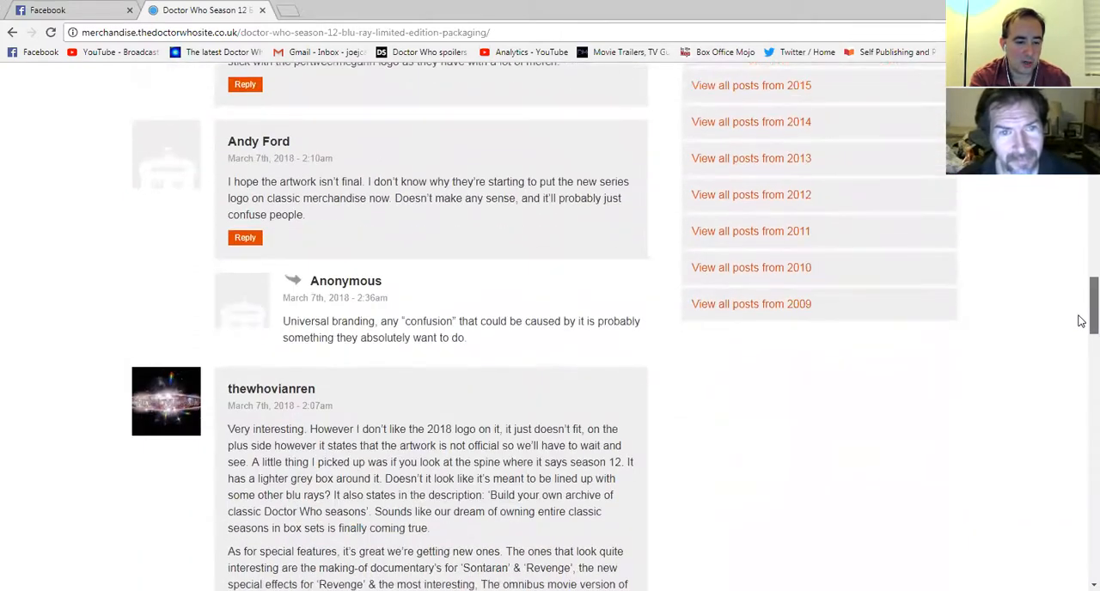
pyautogui.scroll(-3)
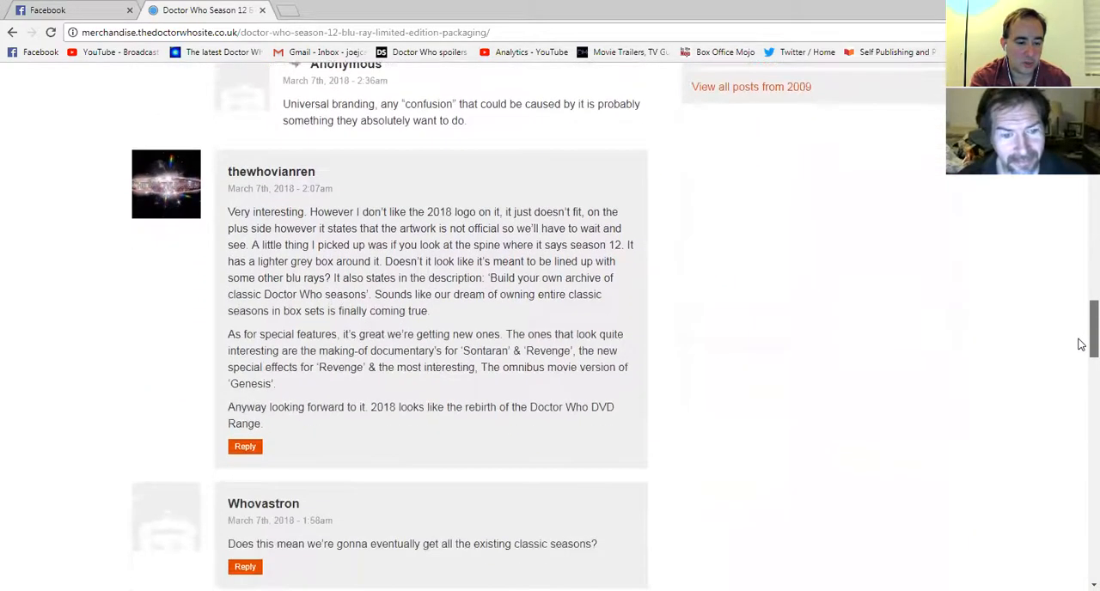
pyautogui.scroll(-3)
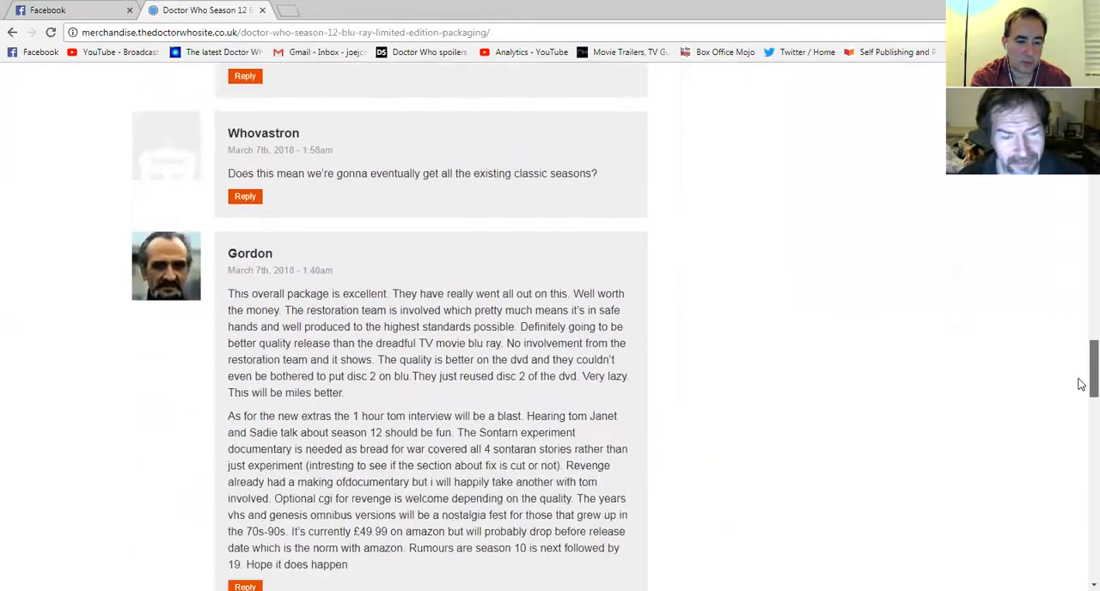
pyautogui.scroll(3)
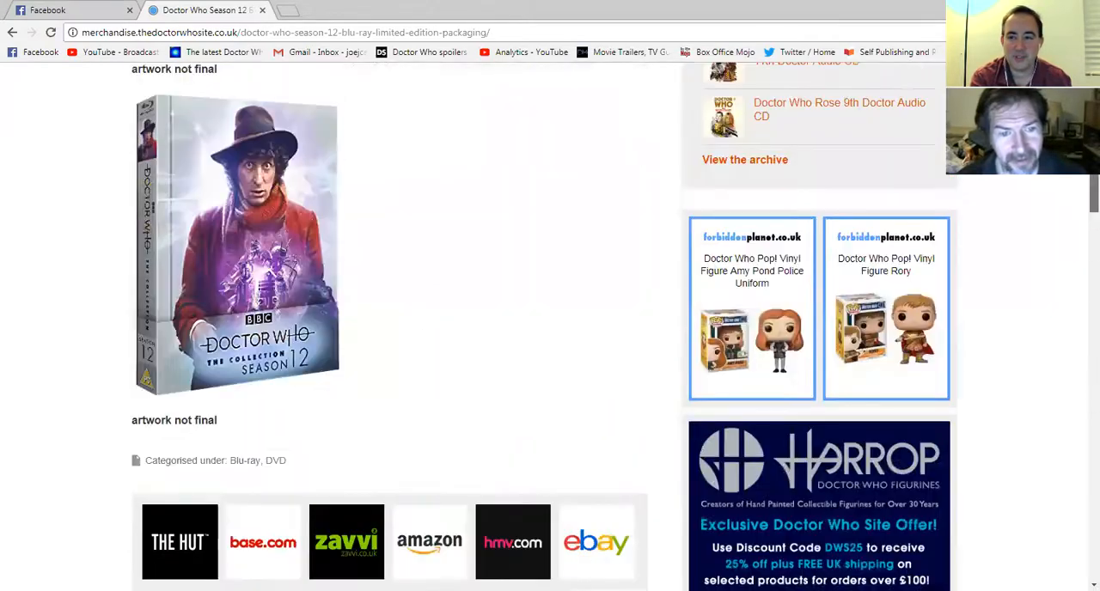
pyautogui.scroll(3)
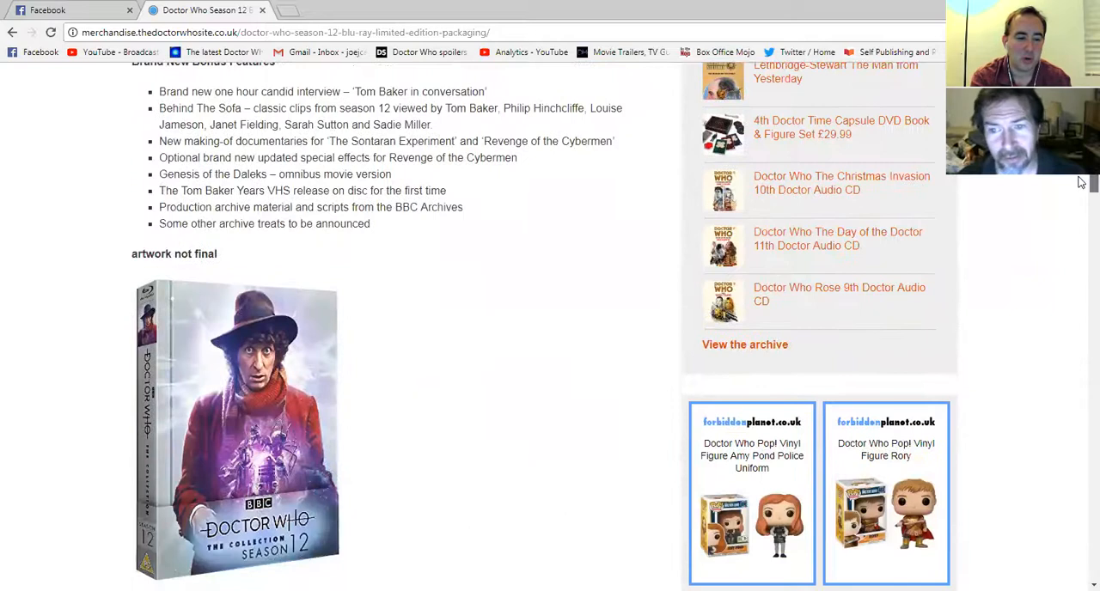
pyautogui.scroll(-3)
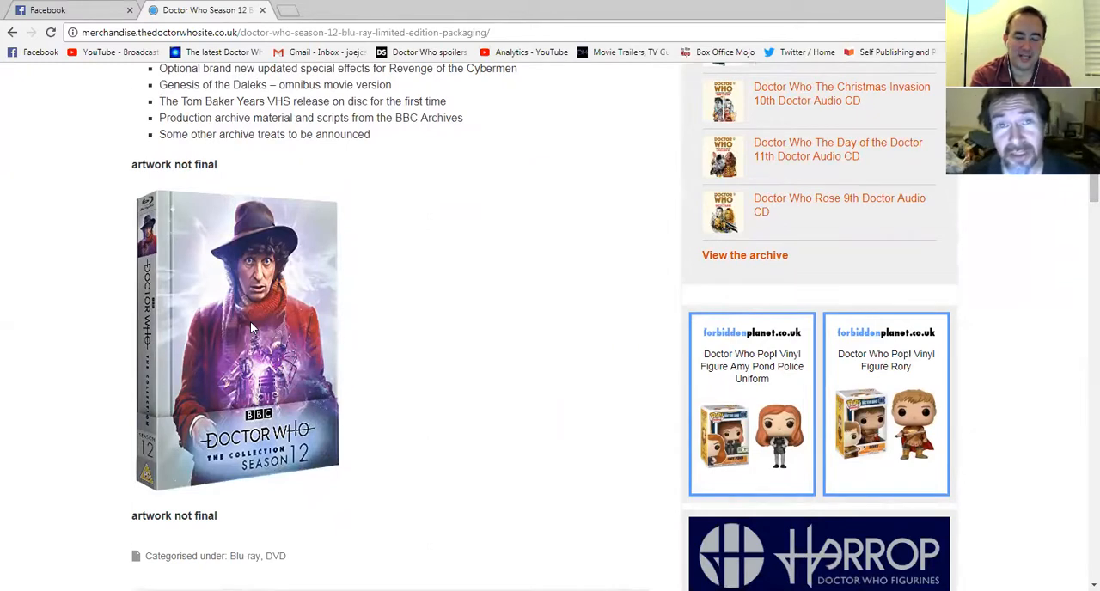
pyautogui.moveTo(347, 278)
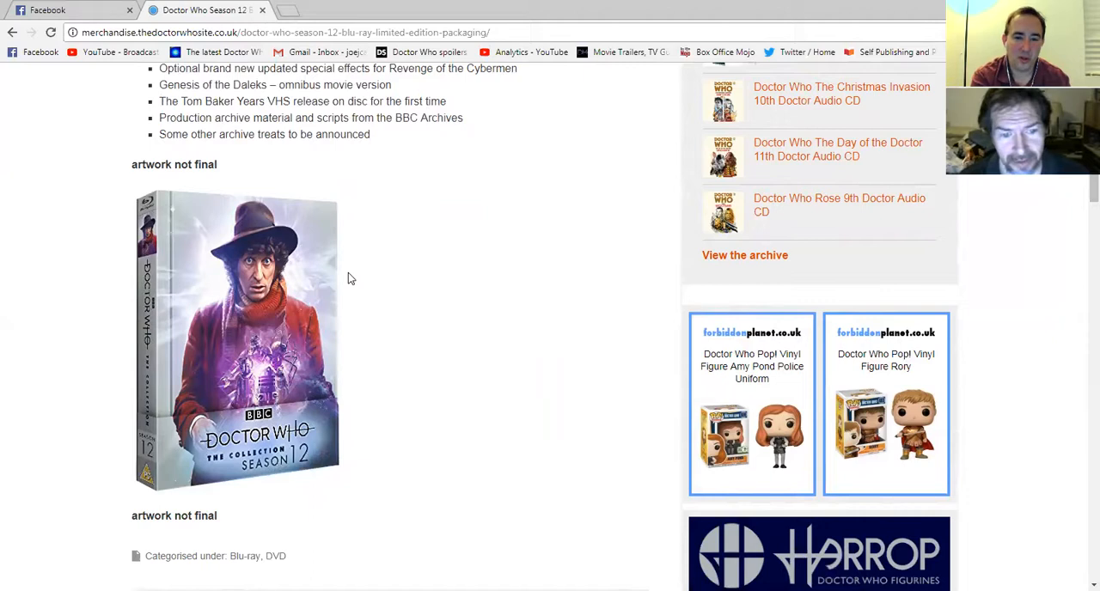
pyautogui.moveTo(605, 7)
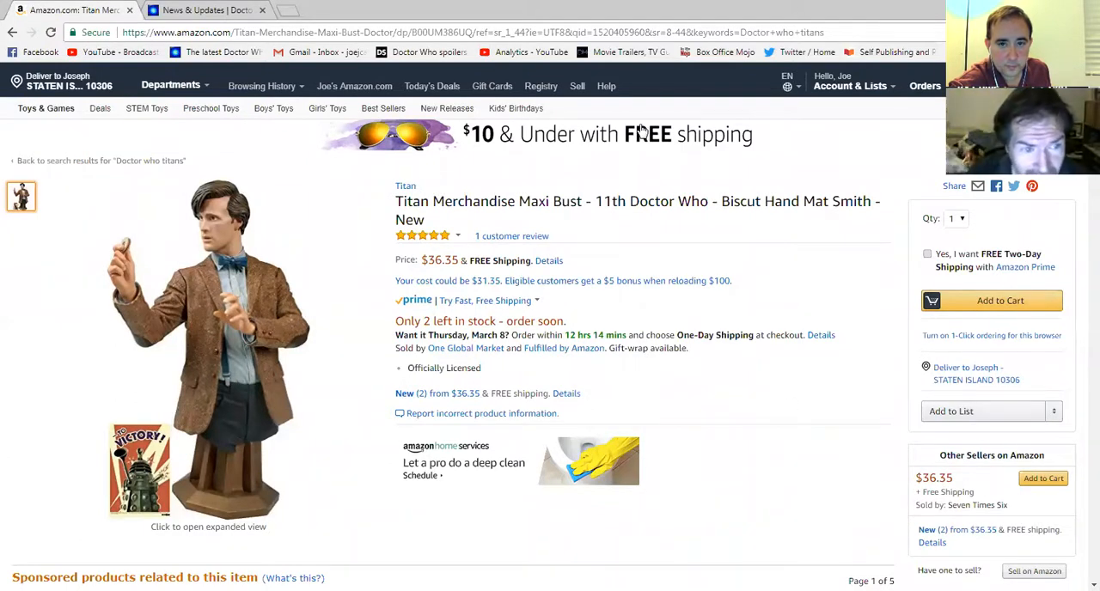
pyautogui.moveTo(619, 52)
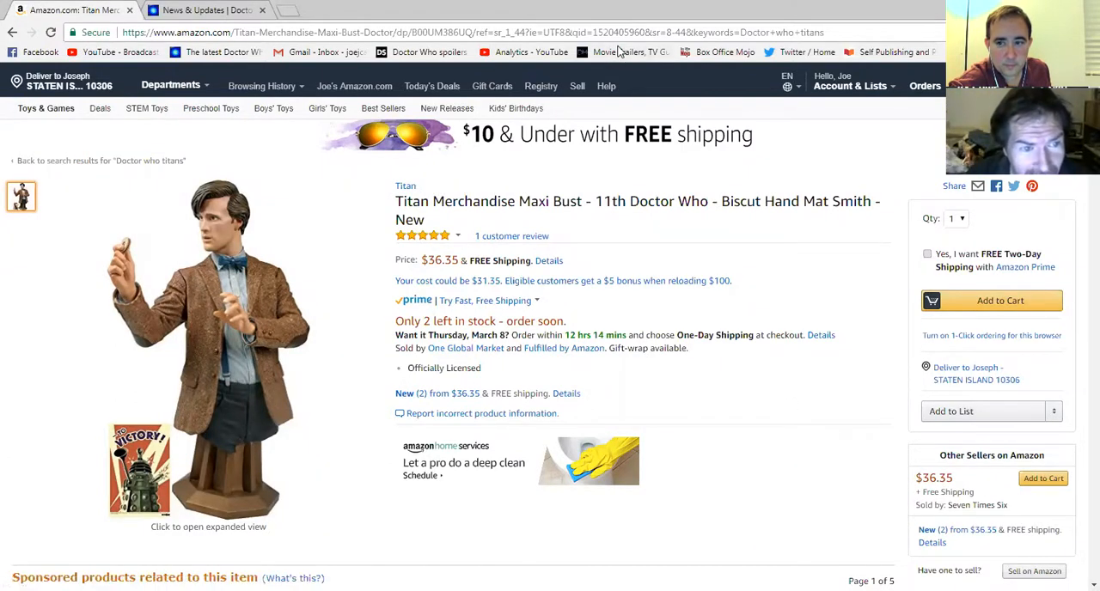